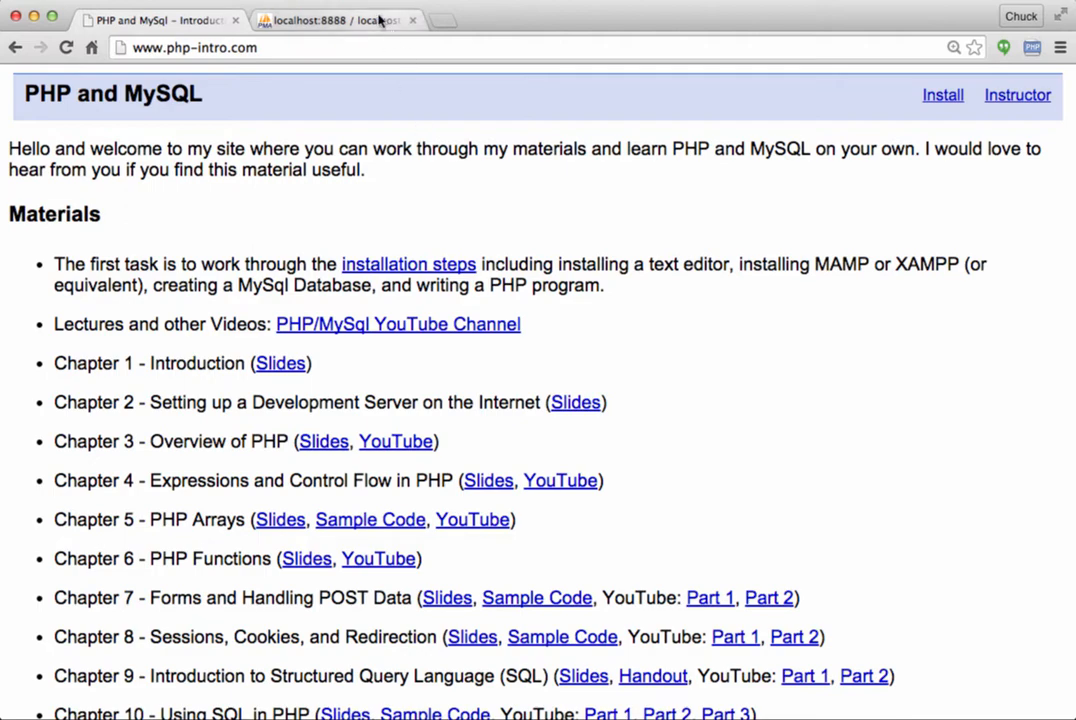
Step: Bring up the localhost phpMyAdmin server overview
{"action": "left_click", "coordinate": [345, 20]}
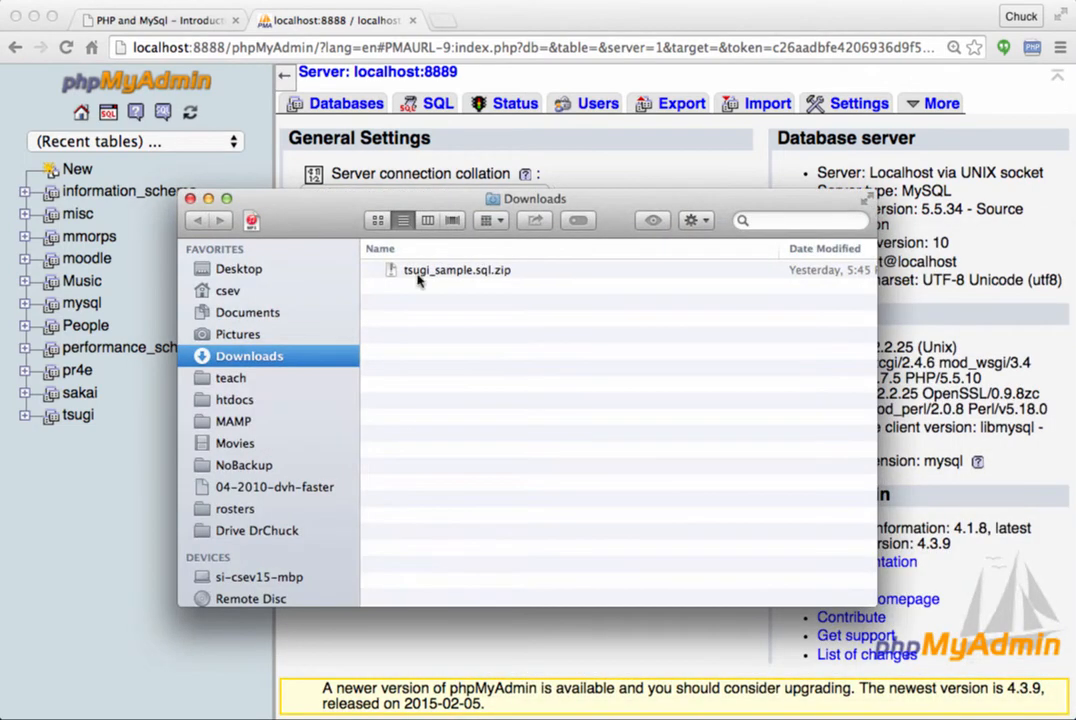
{"action": "mouse_move", "coordinate": [499, 285]}
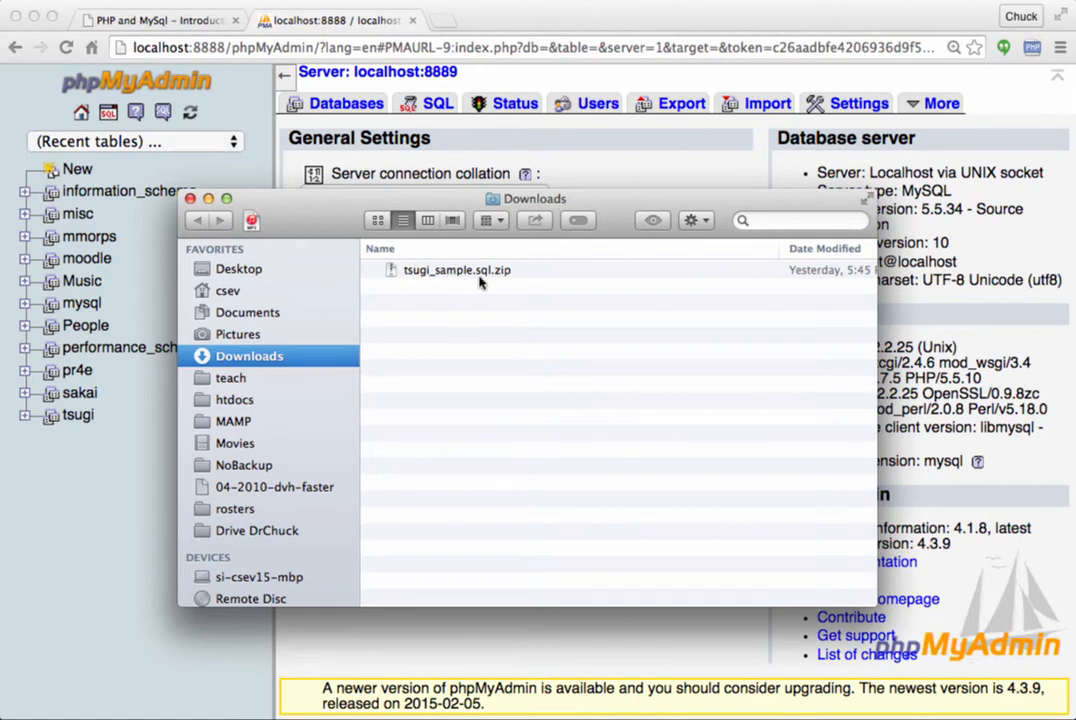
{"action": "mouse_move", "coordinate": [253, 200]}
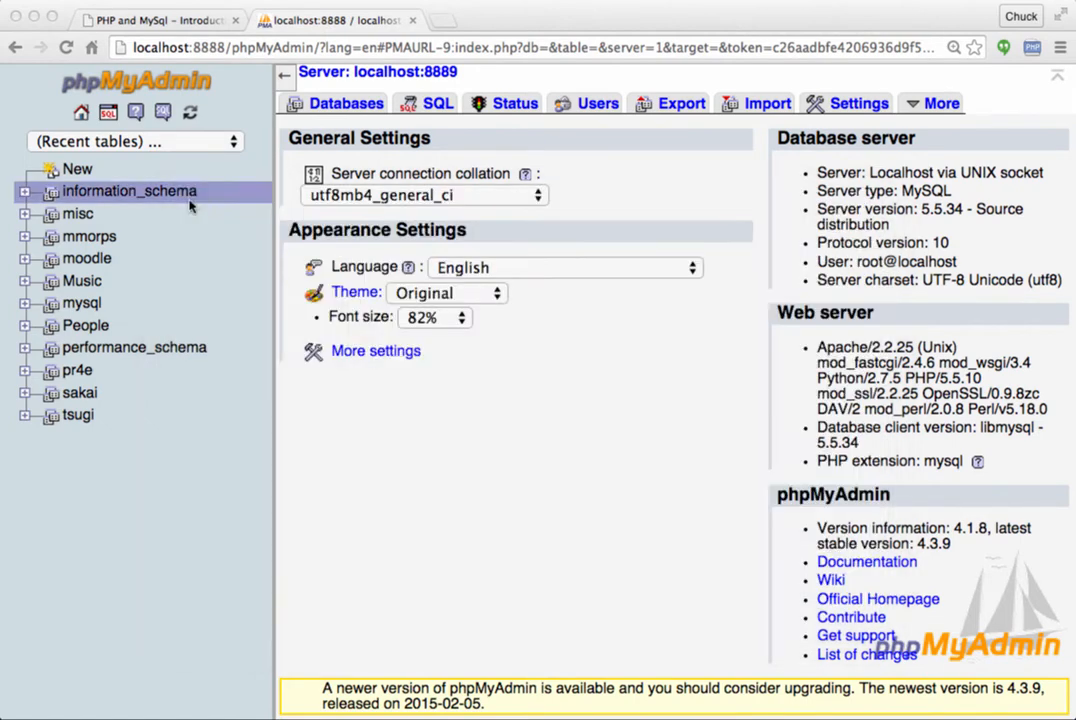
{"action": "mouse_move", "coordinate": [114, 258]}
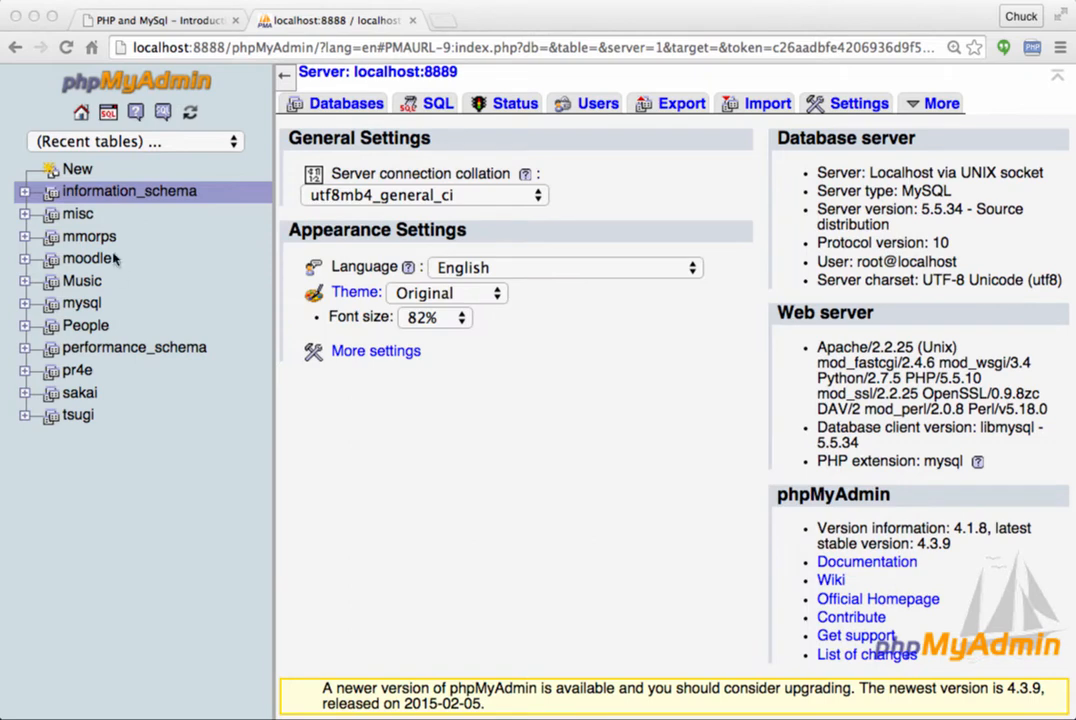
{"action": "mouse_move", "coordinate": [334, 110]}
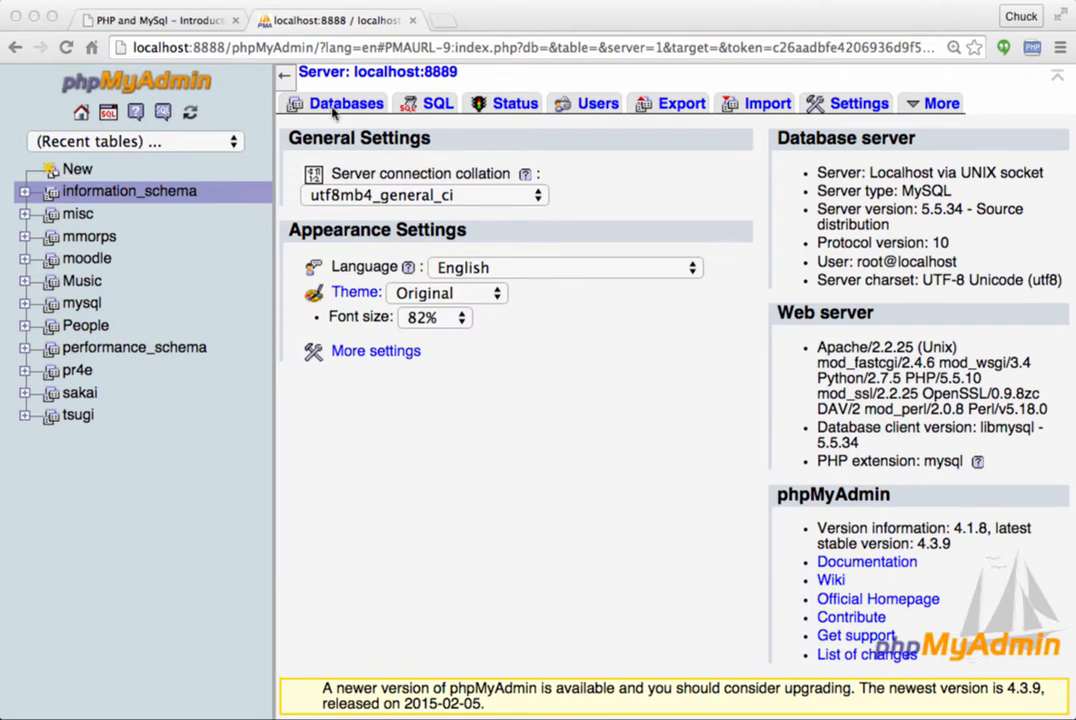
Step: Create database 'imported' with utf8_general_ci collation and return to the server overview
{"action": "left_click", "coordinate": [346, 103]}
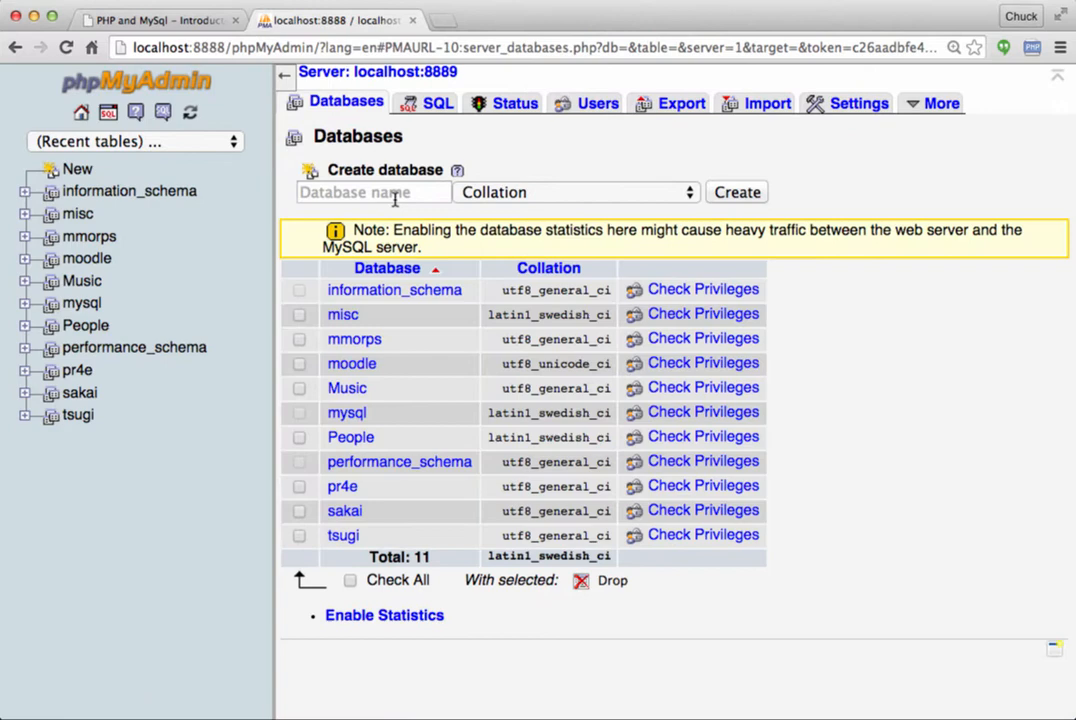
{"action": "type", "text": "impor"}
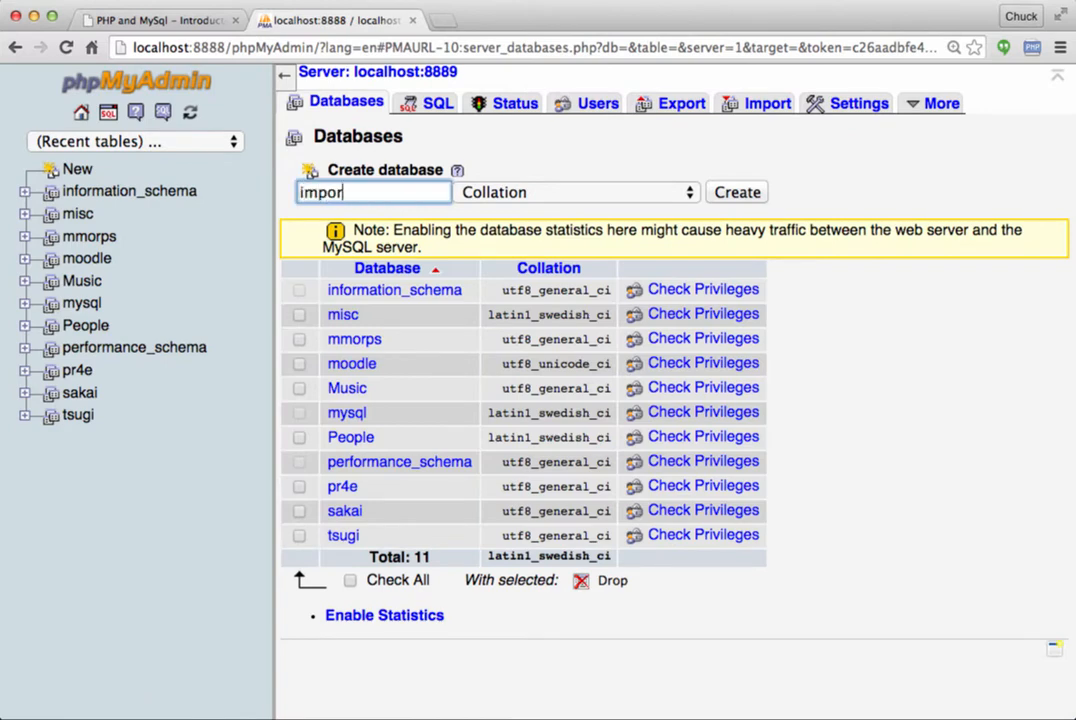
{"action": "left_click", "coordinate": [575, 191]}
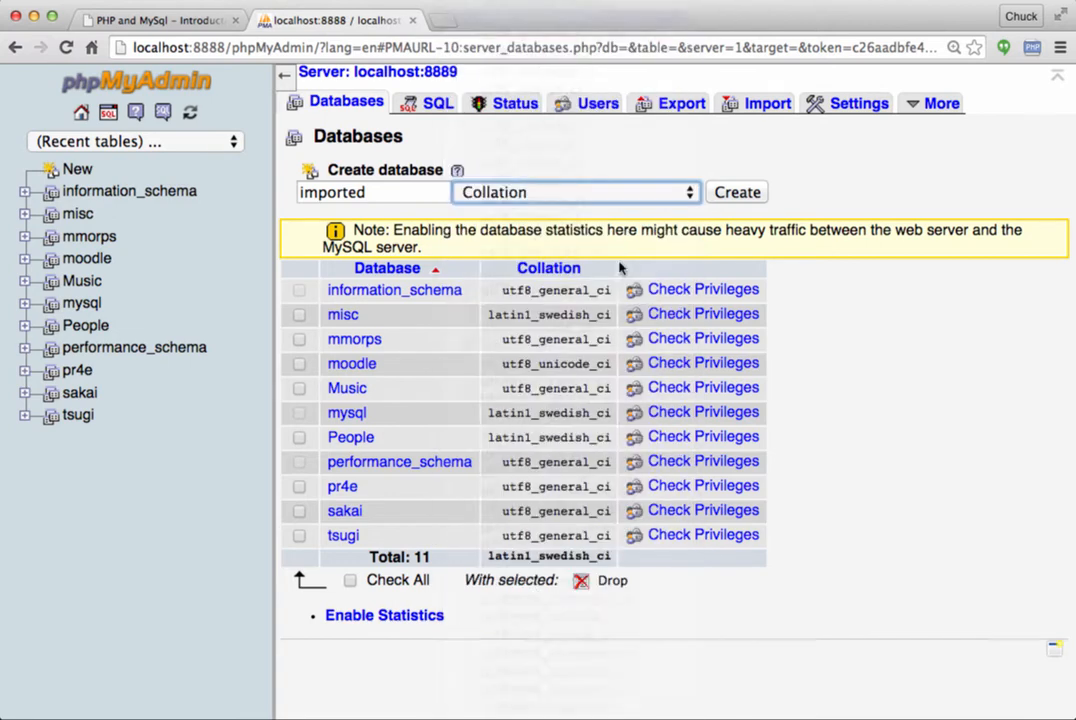
{"action": "left_click", "coordinate": [736, 192]}
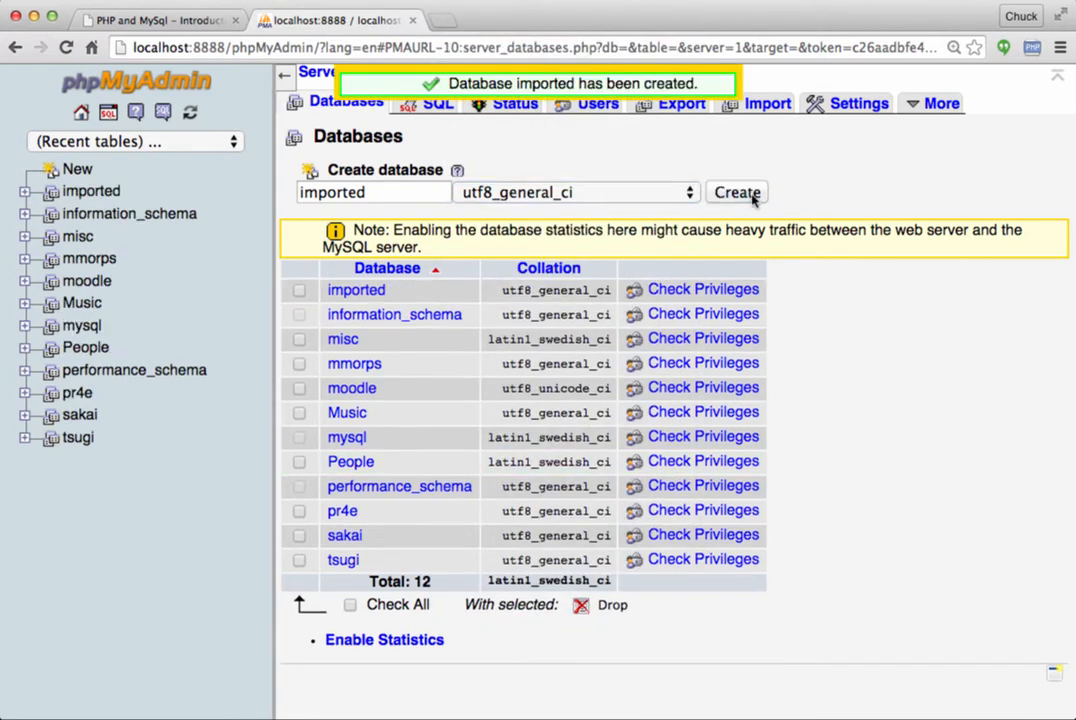
{"action": "left_click", "coordinate": [135, 82]}
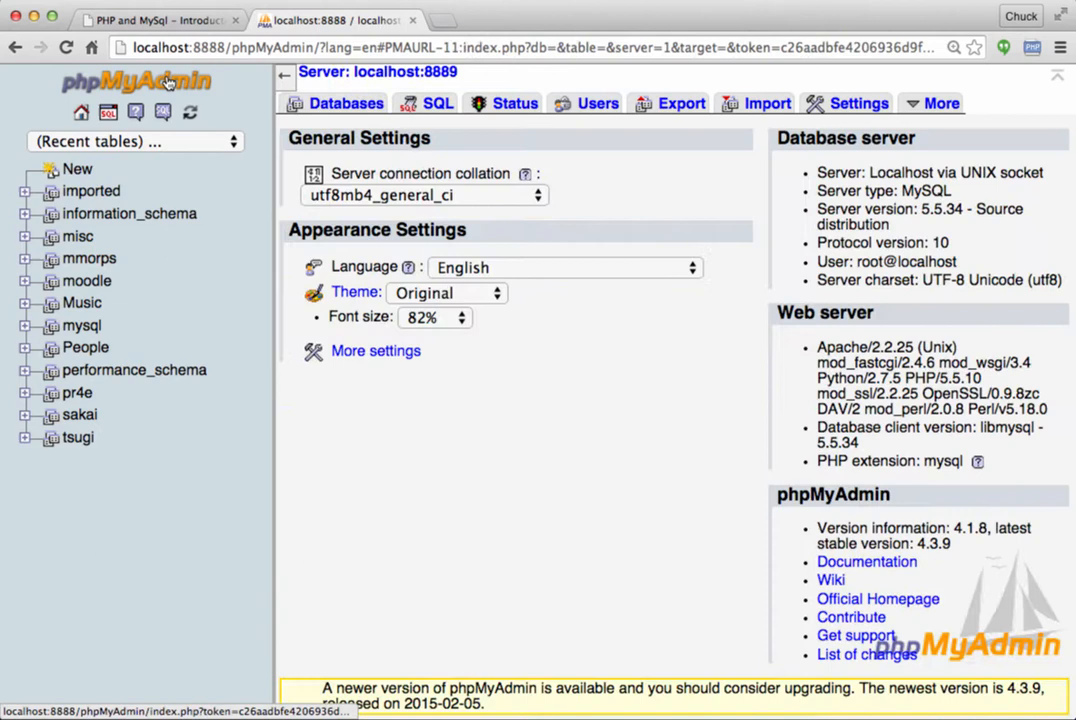
Step: Open the 'imported' database from the navigation tree to see its empty Structure page
{"action": "left_click", "coordinate": [91, 191]}
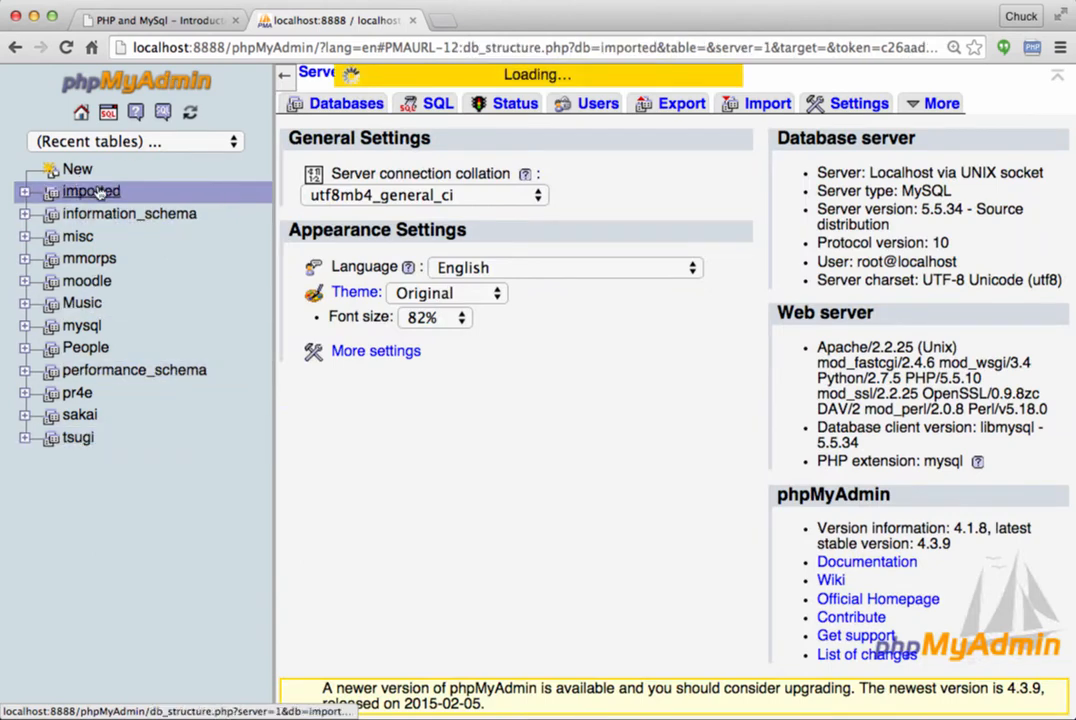
{"action": "left_click", "coordinate": [91, 191]}
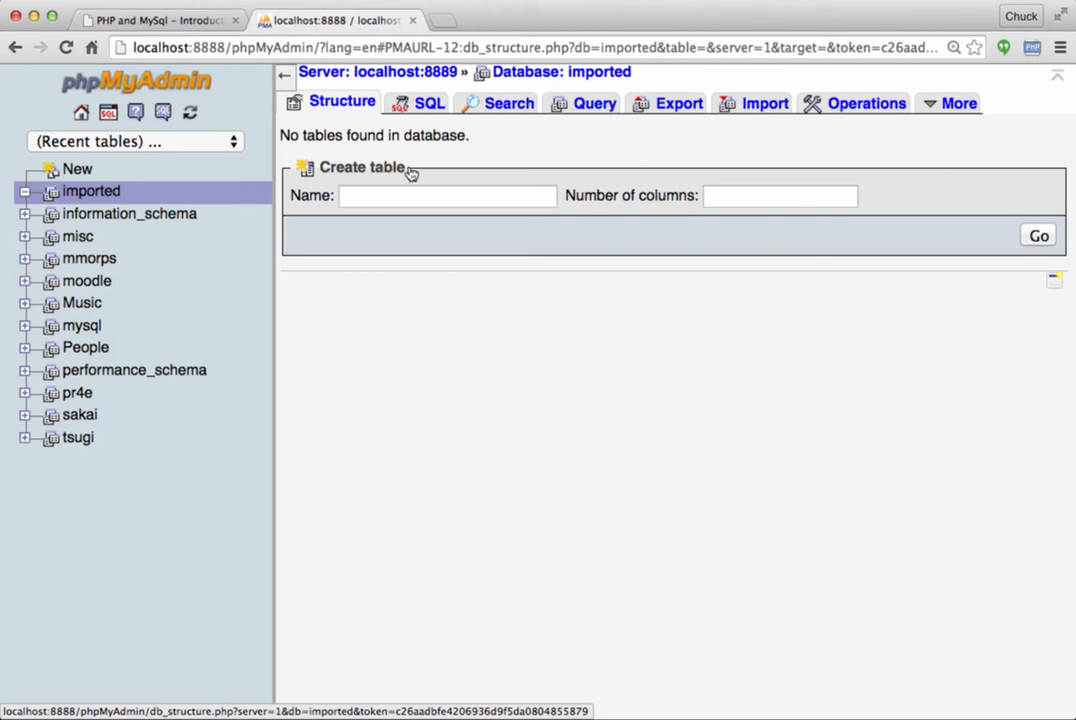
{"action": "mouse_move", "coordinate": [555, 80]}
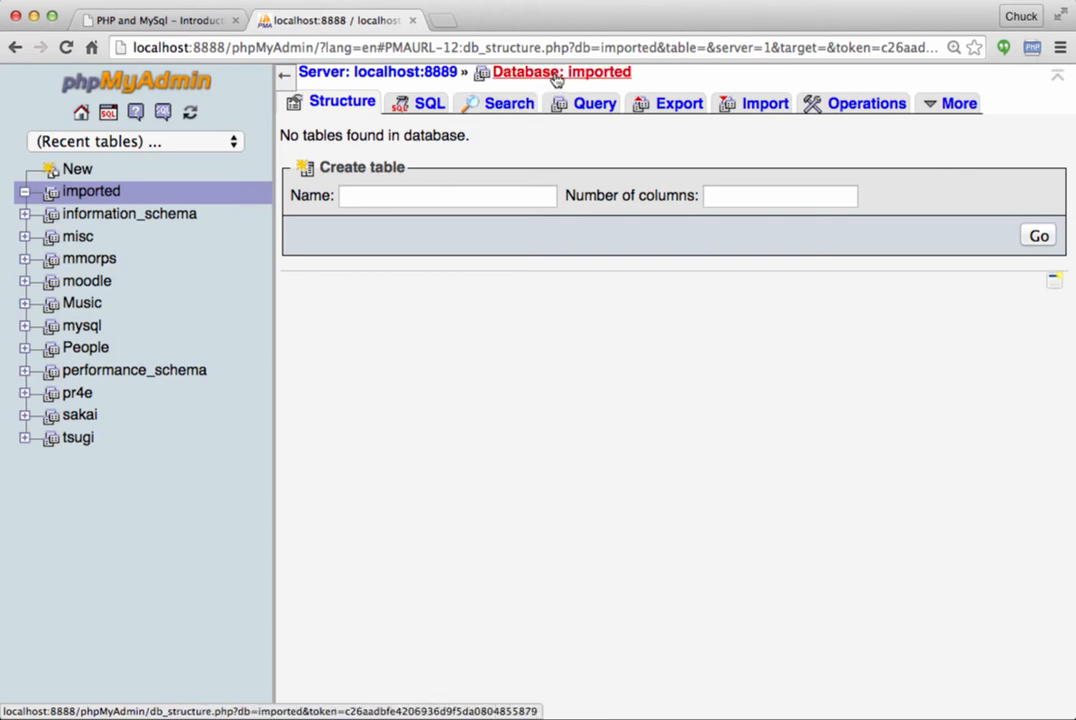
{"action": "mouse_move", "coordinate": [761, 110]}
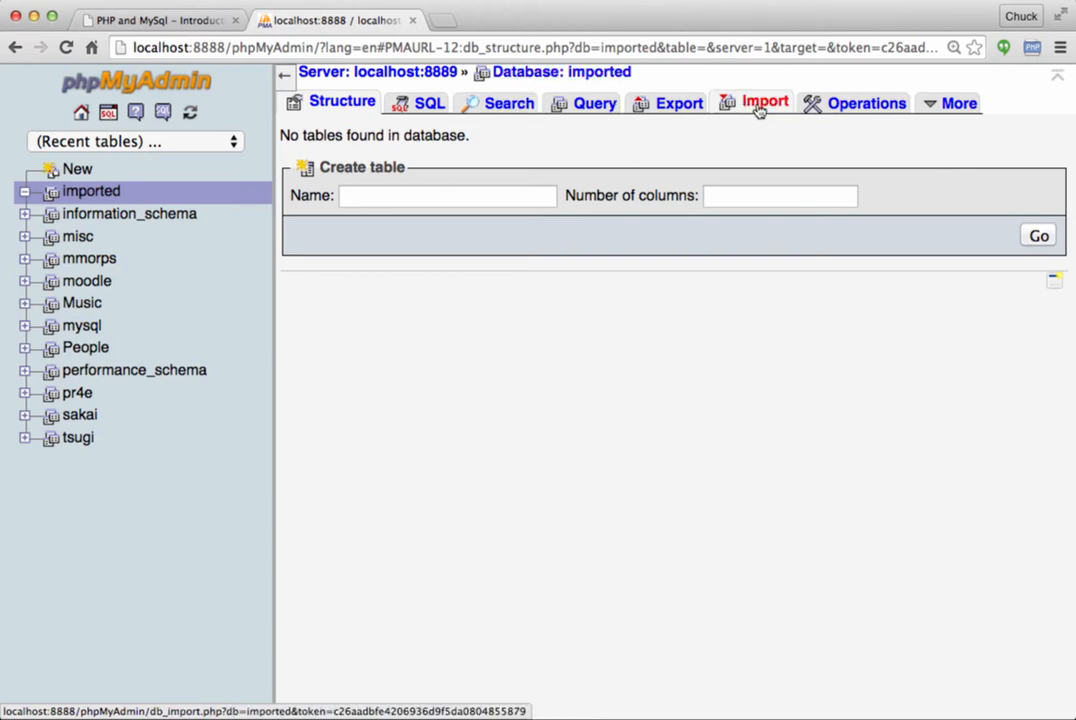
Step: On the Import page, choose tsugi_sample.sql.zip from Downloads as the file to import
{"action": "left_click", "coordinate": [760, 102]}
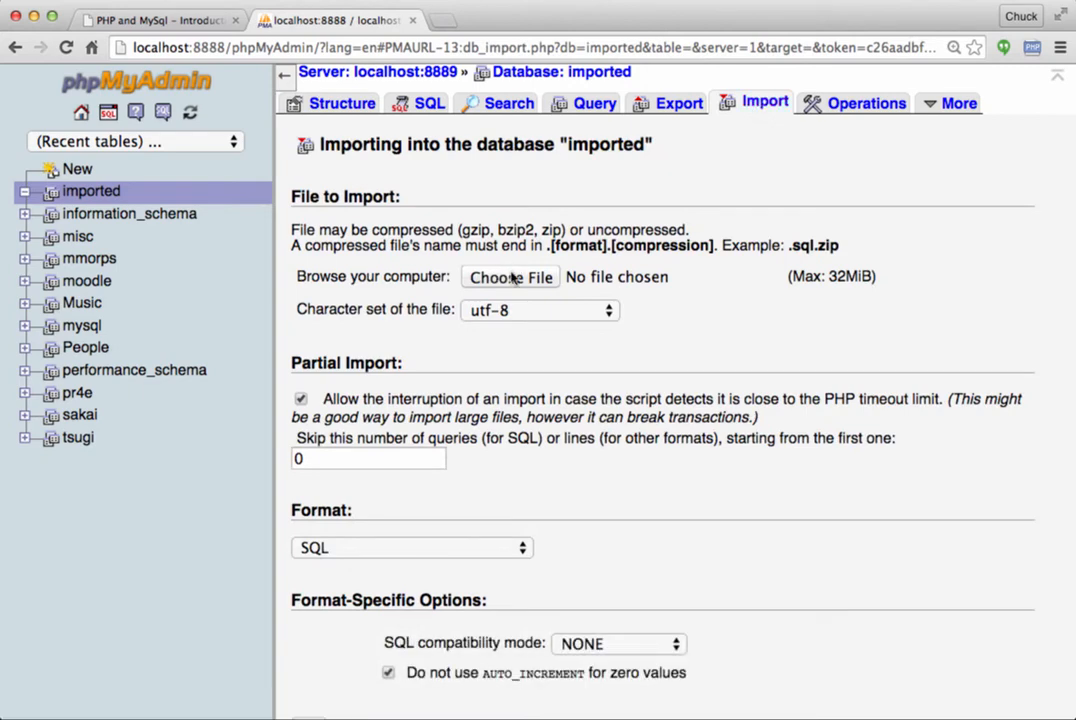
{"action": "left_click", "coordinate": [510, 277]}
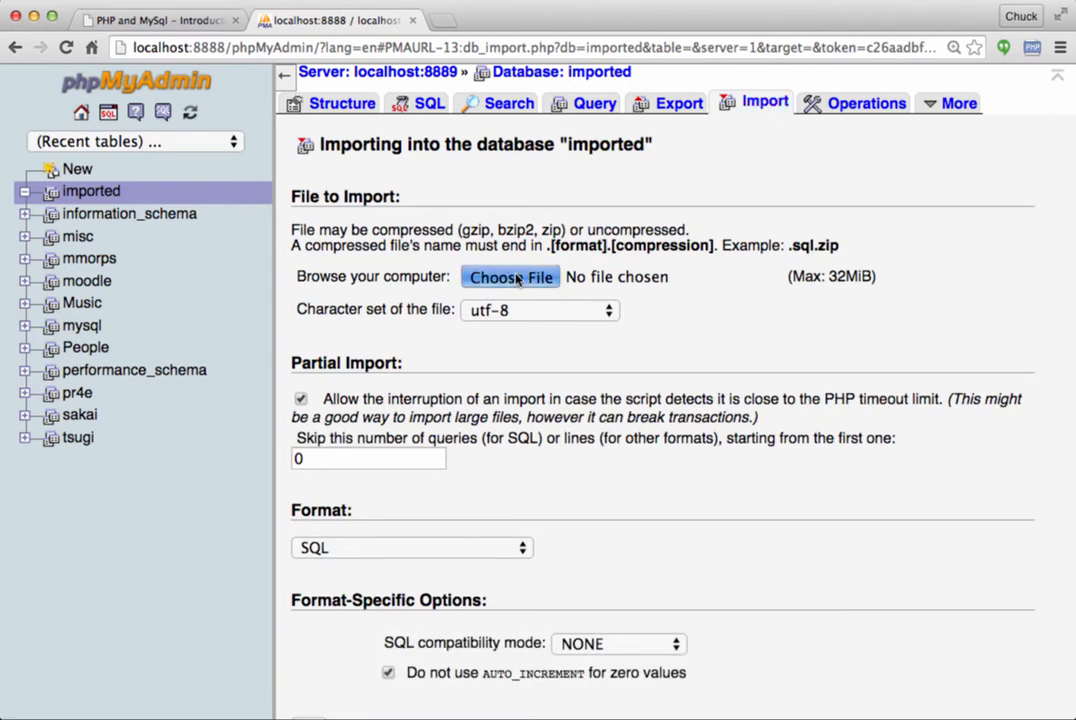
{"action": "left_click", "coordinate": [510, 277]}
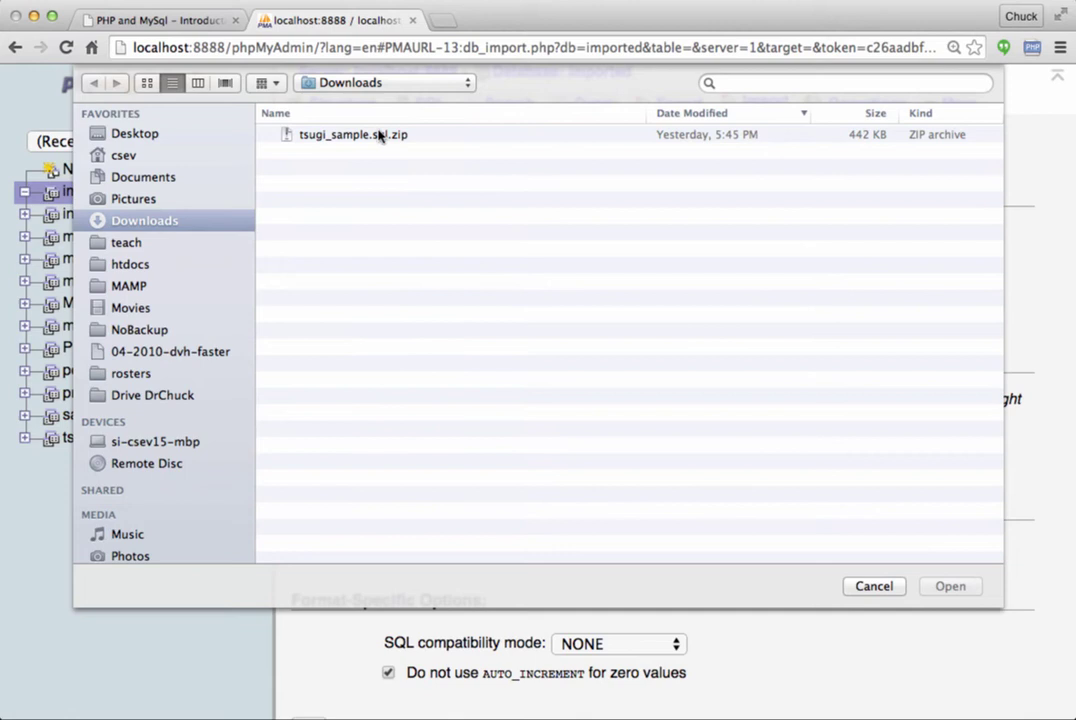
{"action": "mouse_move", "coordinate": [406, 141]}
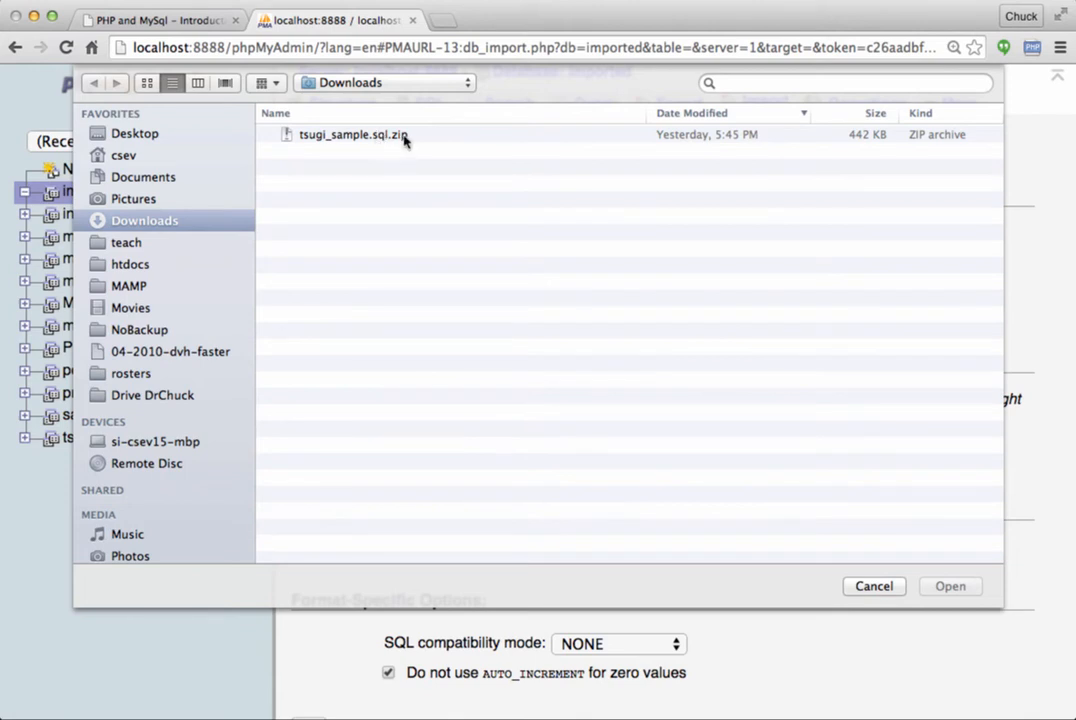
{"action": "mouse_move", "coordinate": [388, 139]}
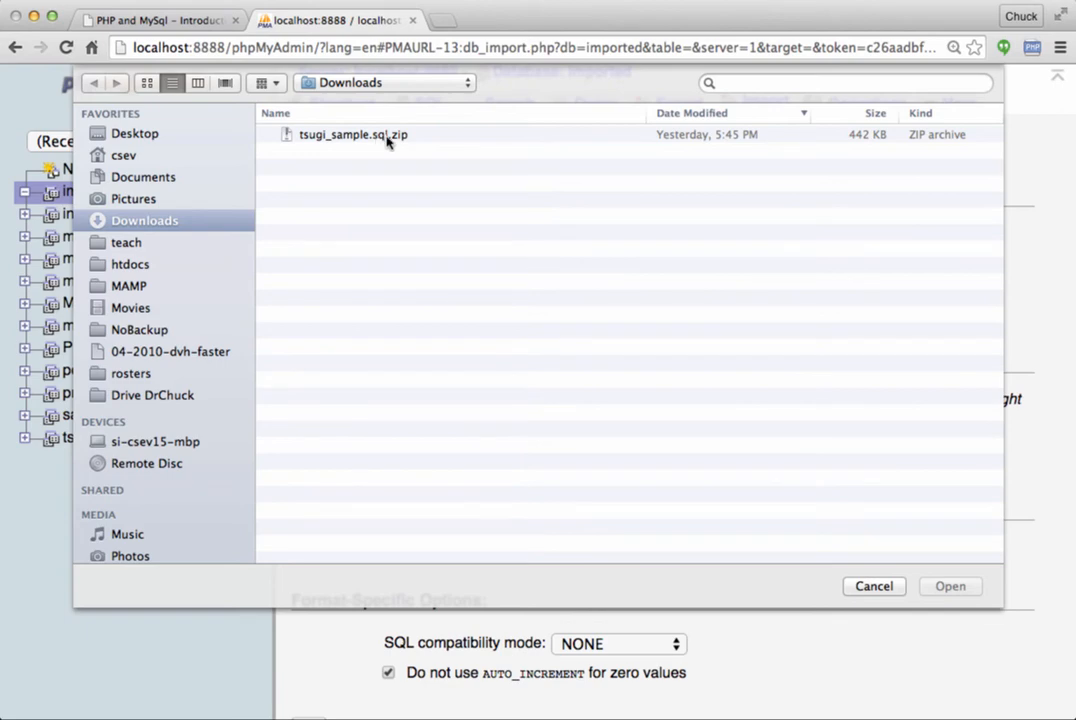
{"action": "left_click", "coordinate": [353, 134]}
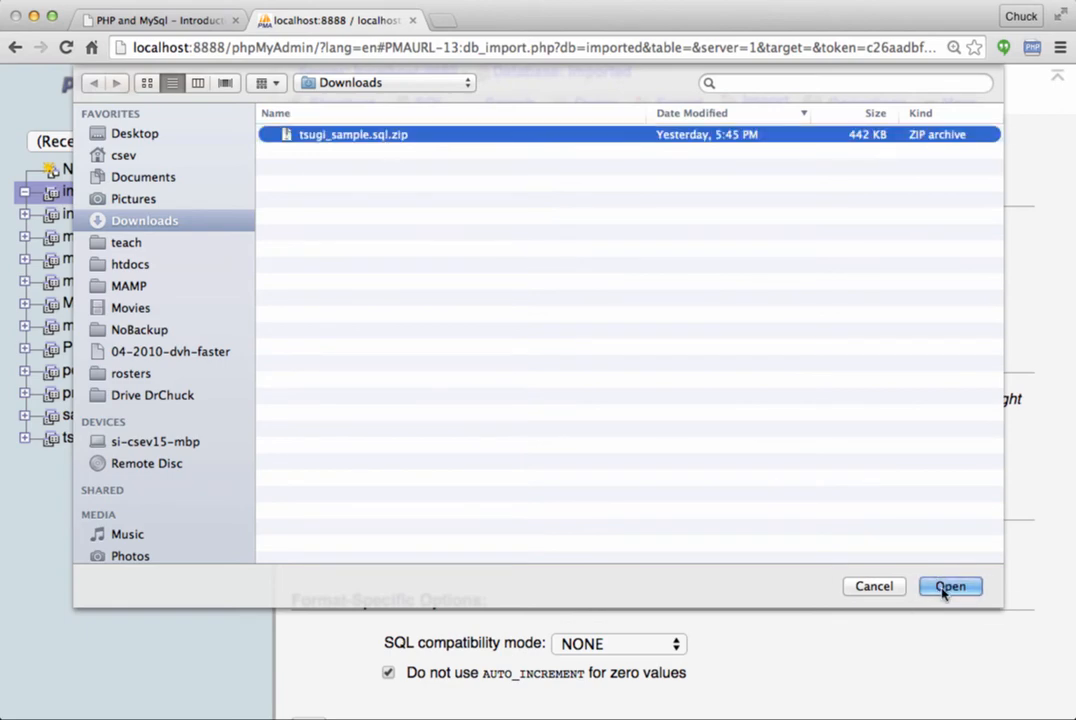
{"action": "left_click", "coordinate": [953, 587]}
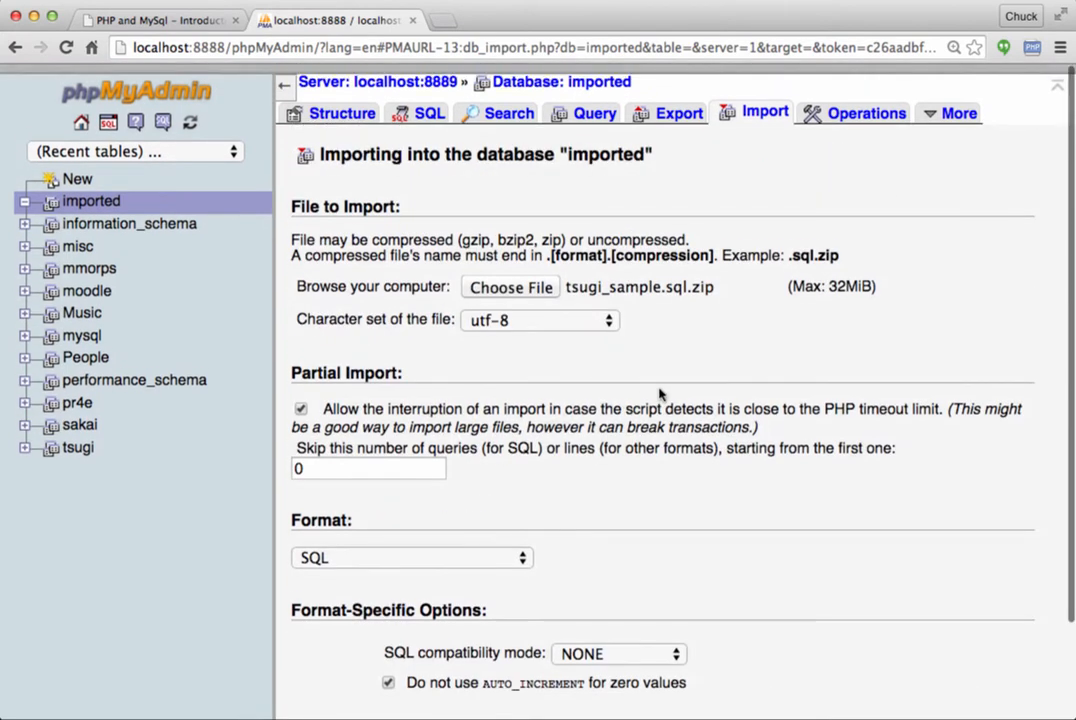
Step: Run the import of tsugi_sample.sql.zip, executing 114 queries that create the t_ tables
{"action": "scroll", "scroll_direction": "down", "scroll_amount": 3}
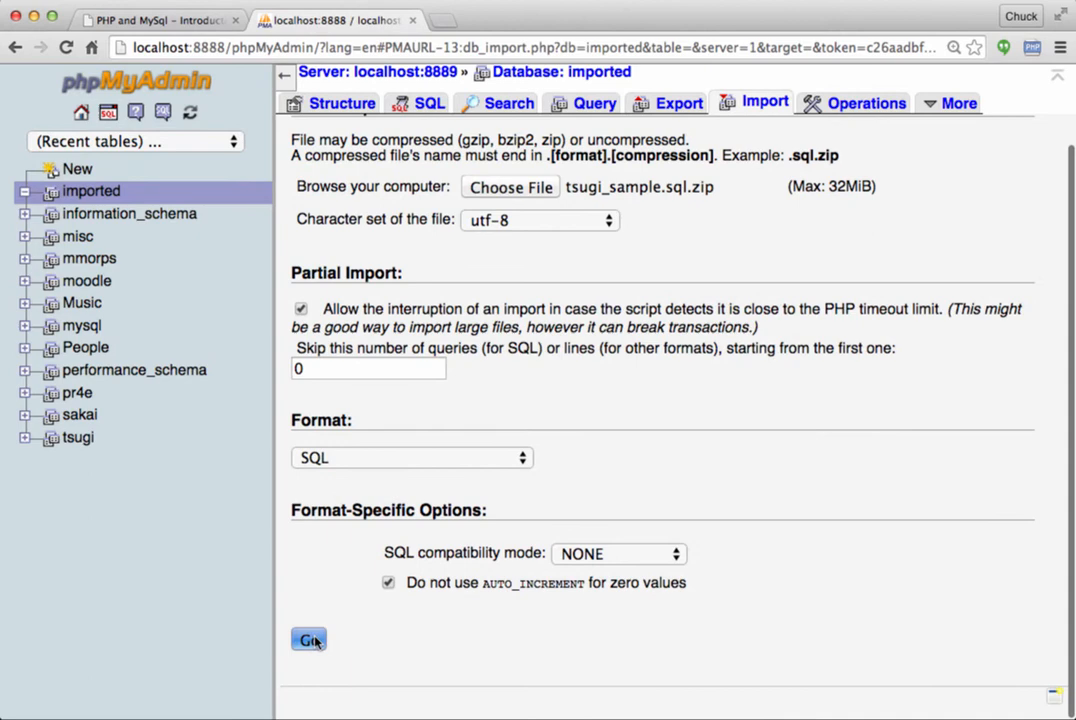
{"action": "left_click", "coordinate": [308, 639]}
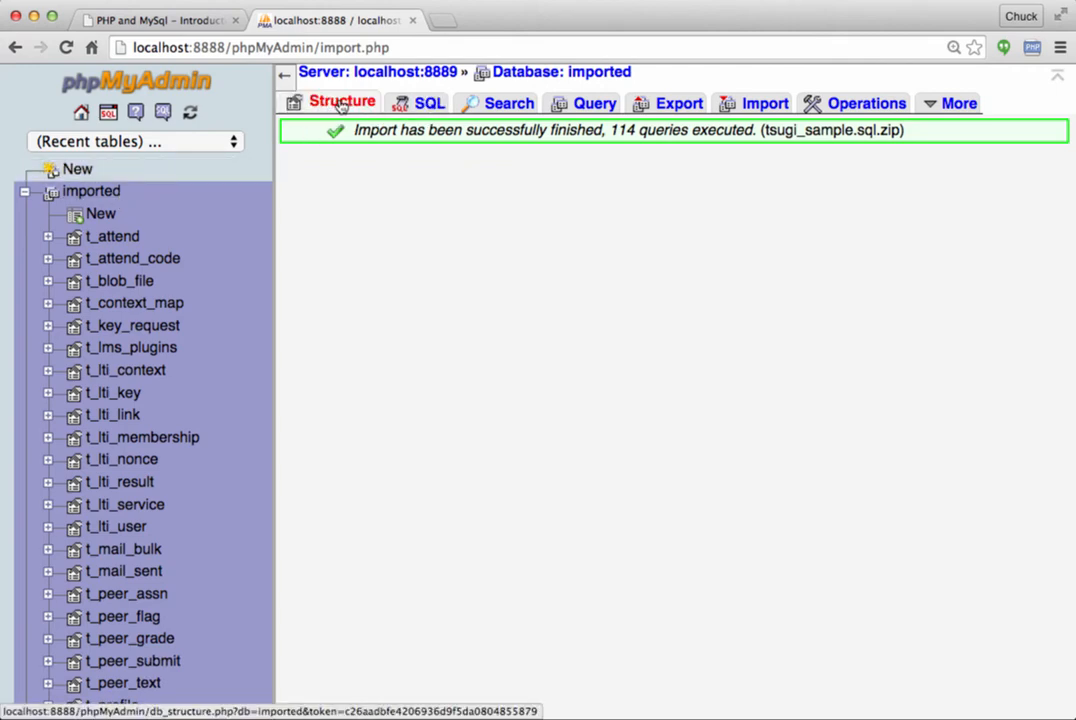
Step: List the imported tables, browse t_lti_membership's 1,361 rows, then return to the PHP and MySQL course page
{"action": "left_click", "coordinate": [343, 102]}
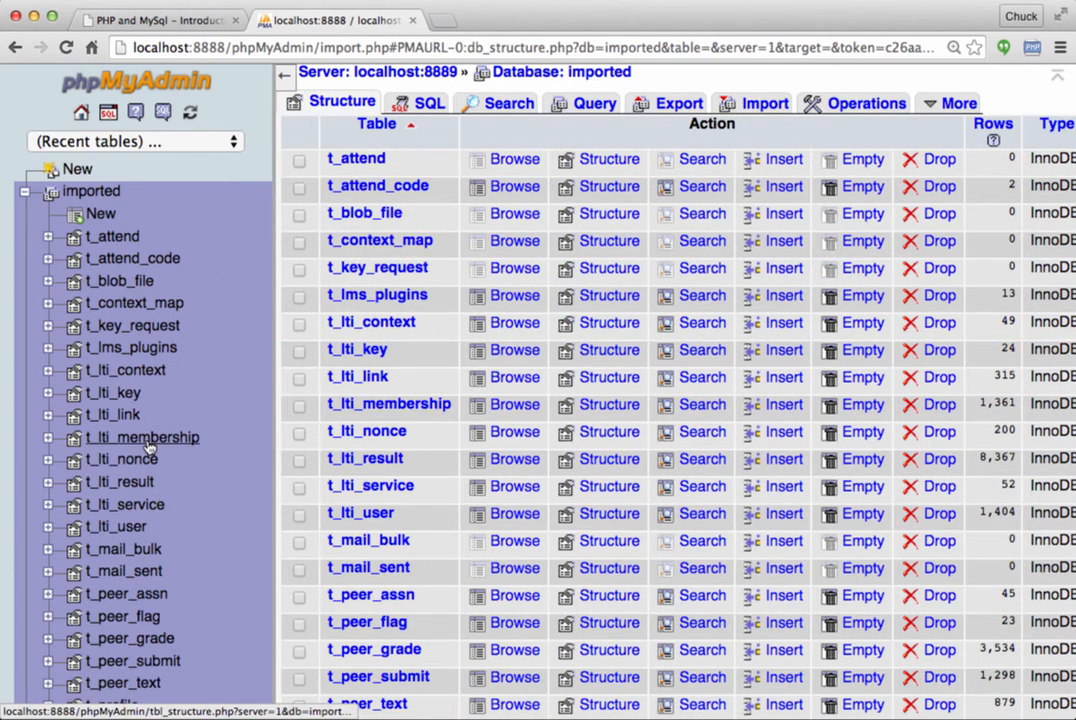
{"action": "left_click", "coordinate": [144, 437]}
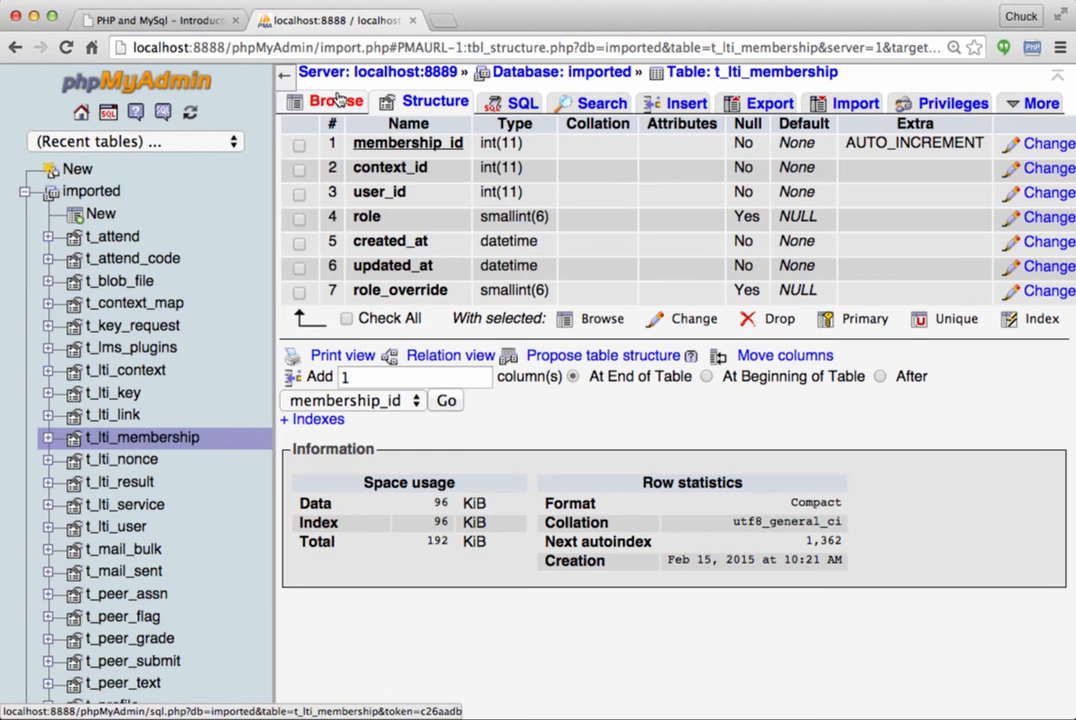
{"action": "left_click", "coordinate": [335, 102]}
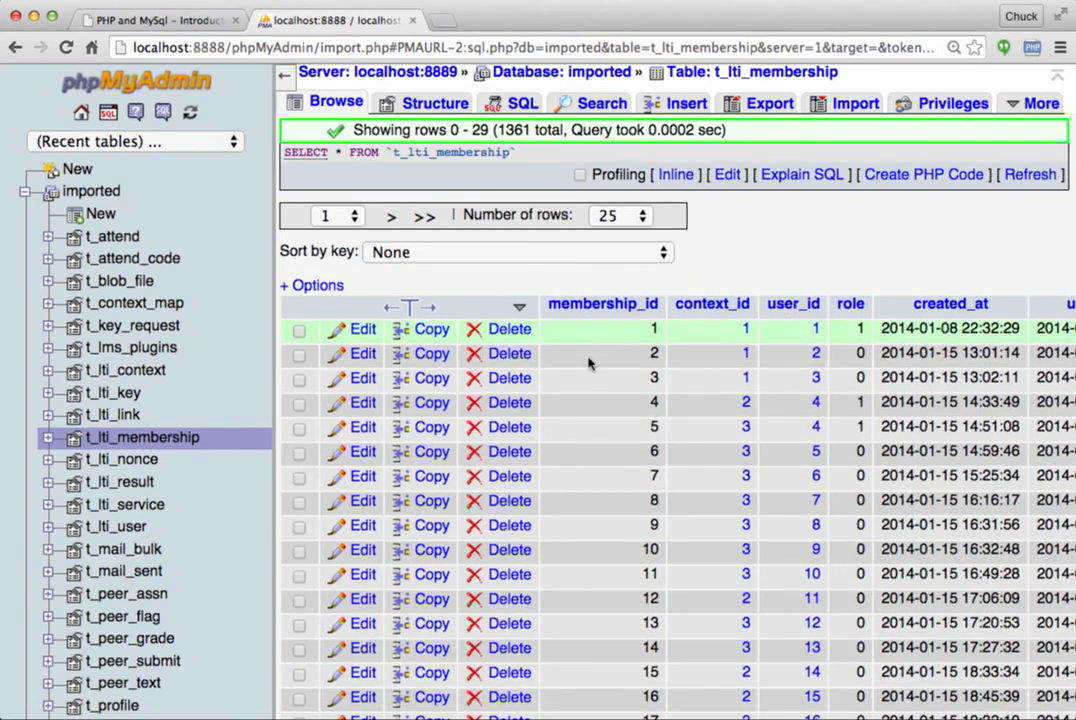
{"action": "scroll", "scroll_direction": "down", "scroll_amount": 3}
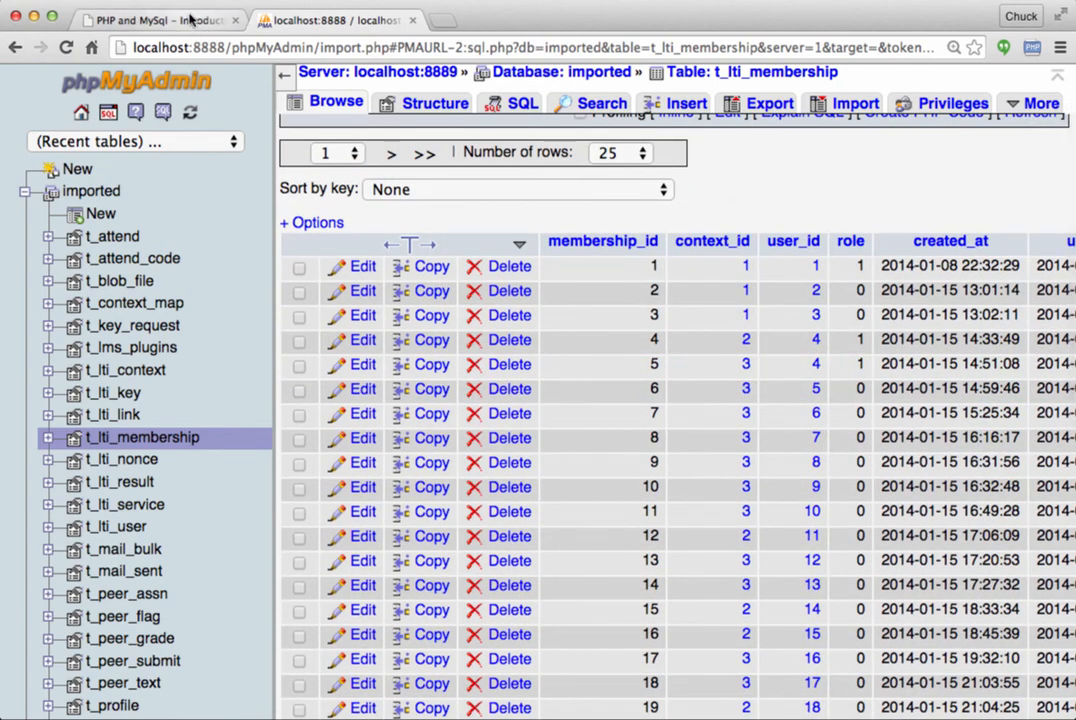
{"action": "left_click", "coordinate": [150, 19]}
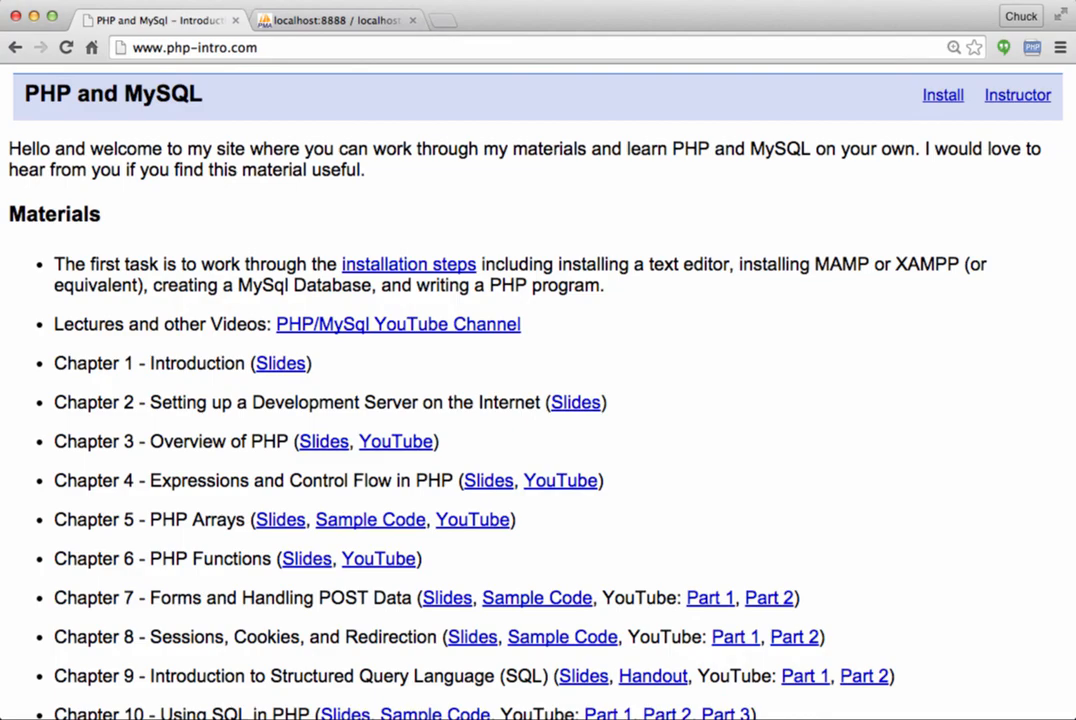